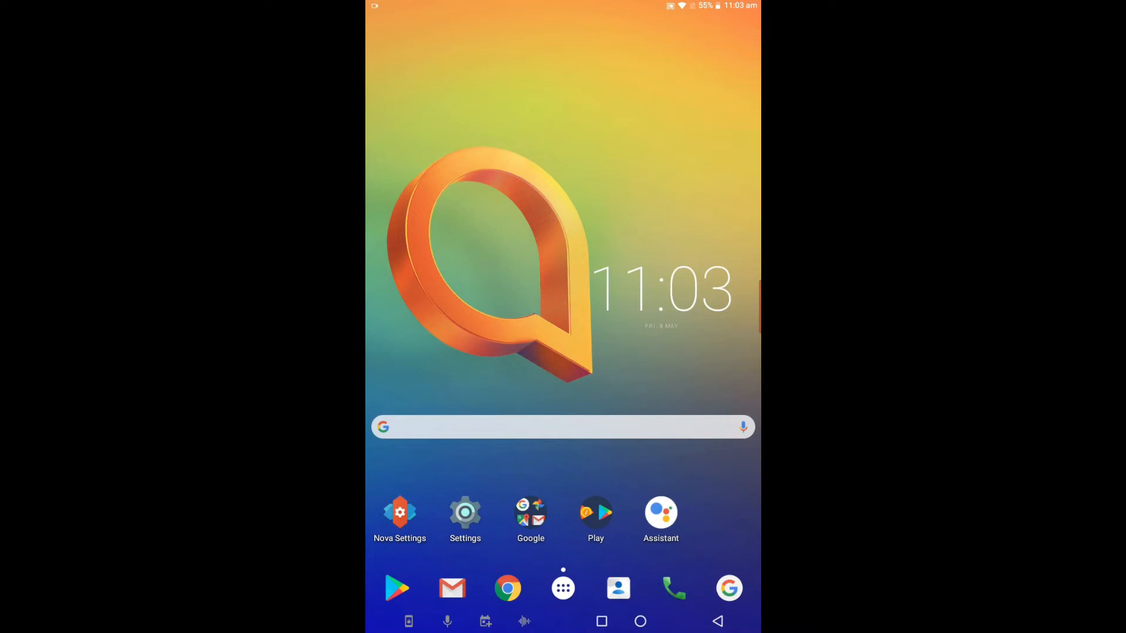
# - Launch Chrome from the home screen dock
pyautogui.click(508, 589)
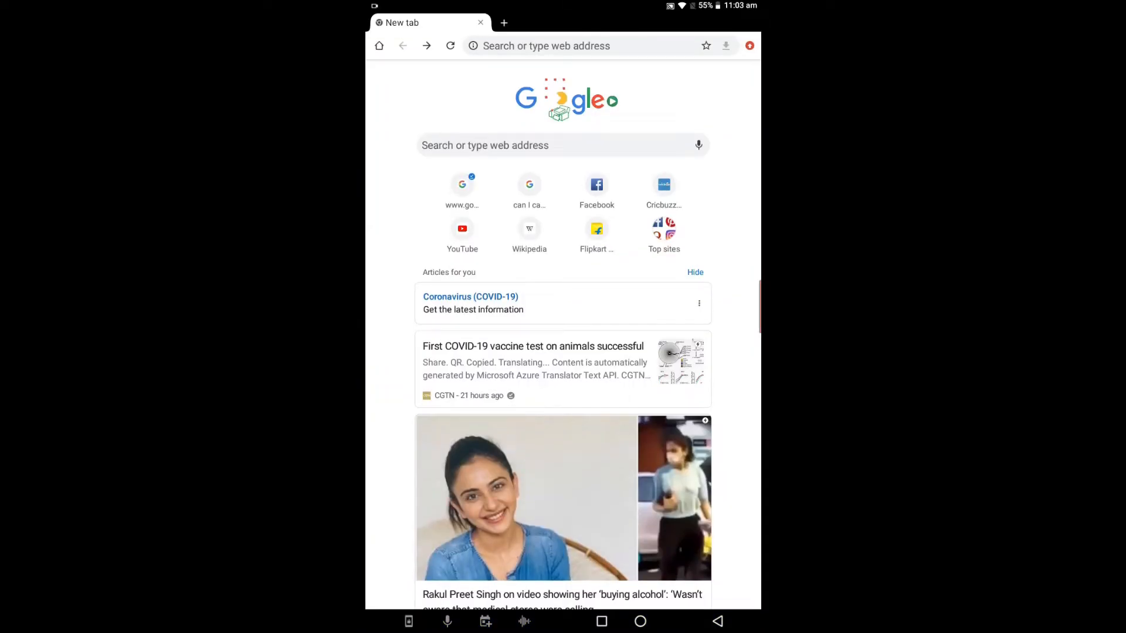
pyautogui.click(546, 46)
pyautogui.write('www.g')
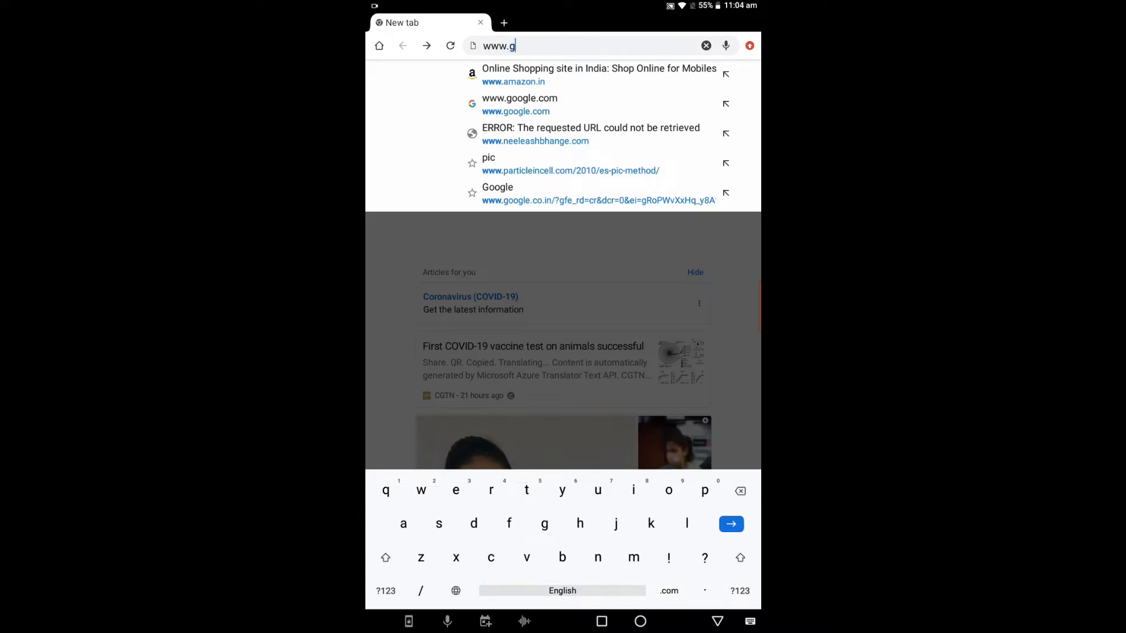
pyautogui.click(520, 104)
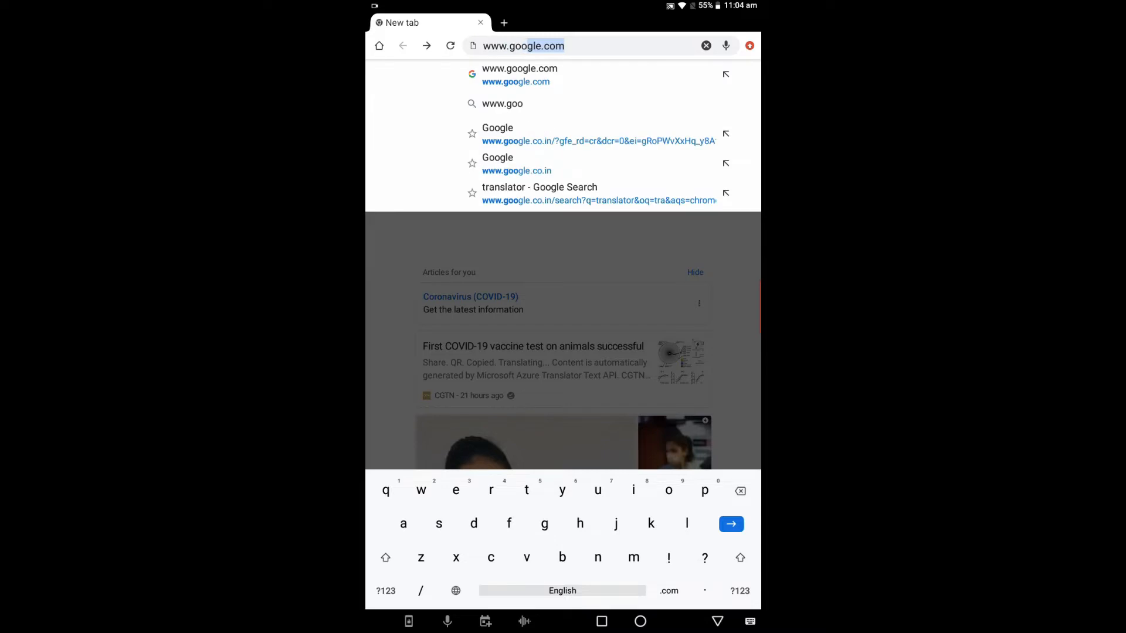
pyautogui.click(519, 68)
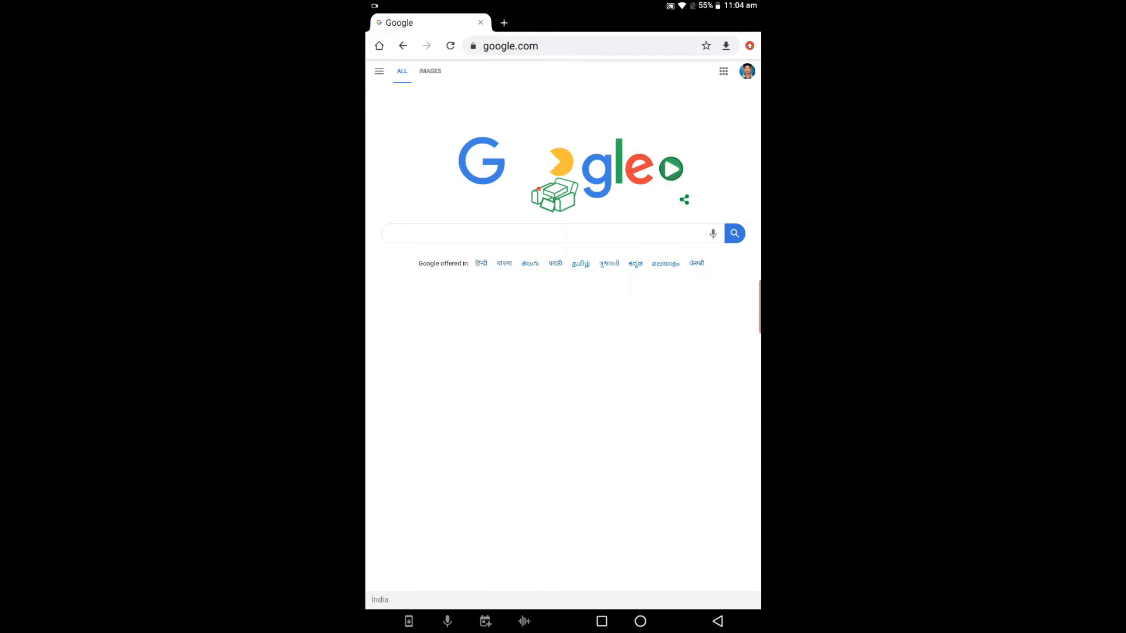
# - Open Manage your Google Account from the profile avatar menu
pyautogui.click(724, 71)
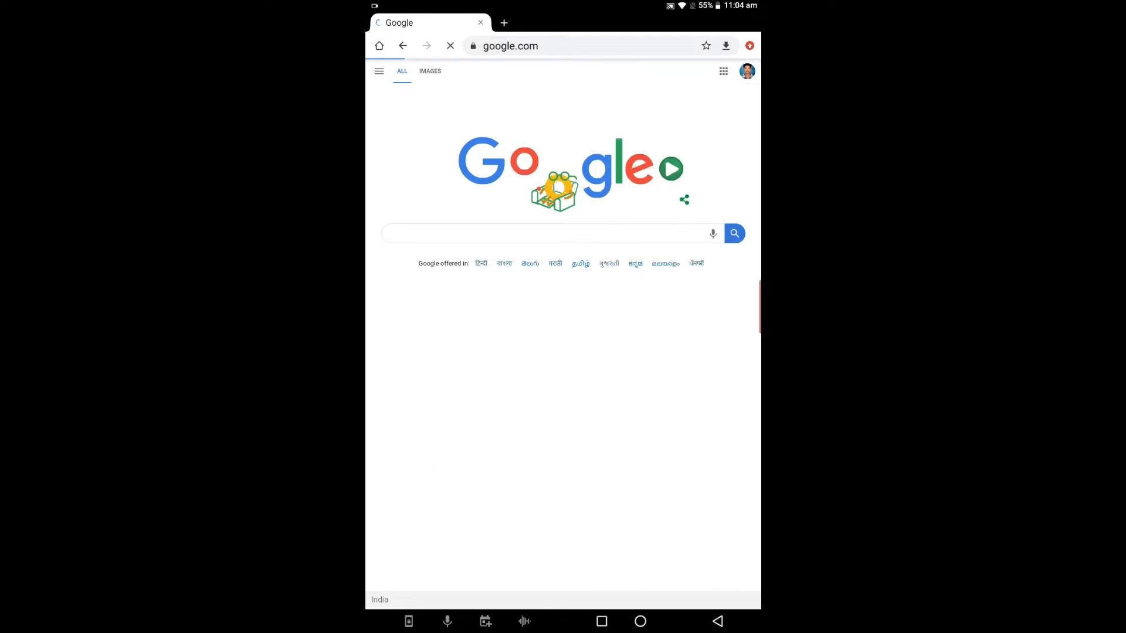
pyautogui.click(746, 71)
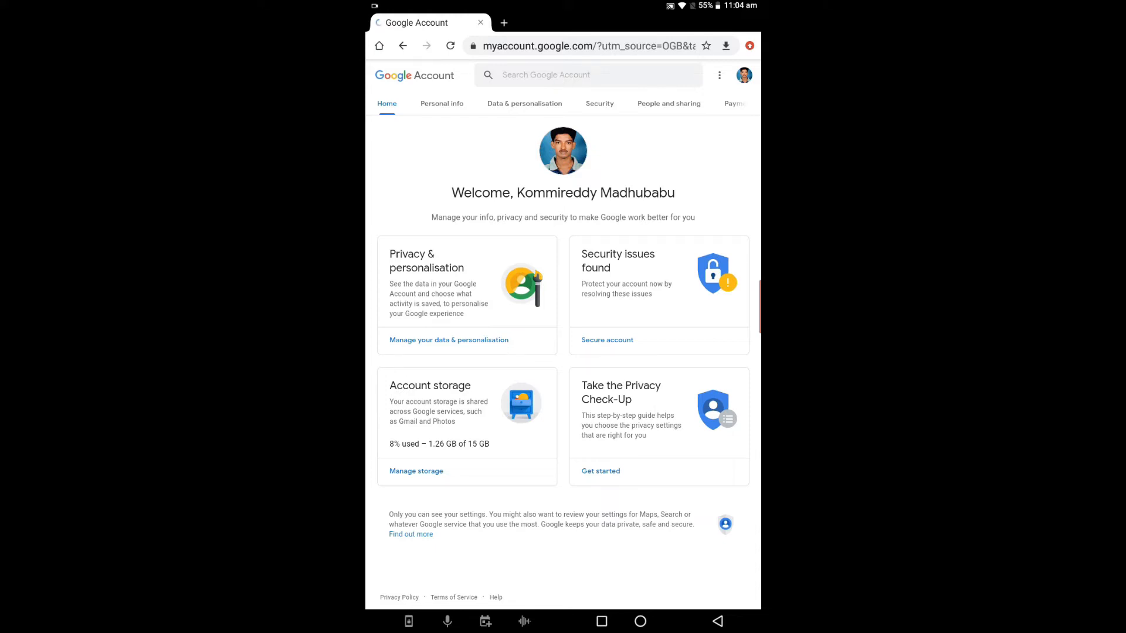
# - Review Data & personalisation activity controls, then open My Activity
pyautogui.click(525, 103)
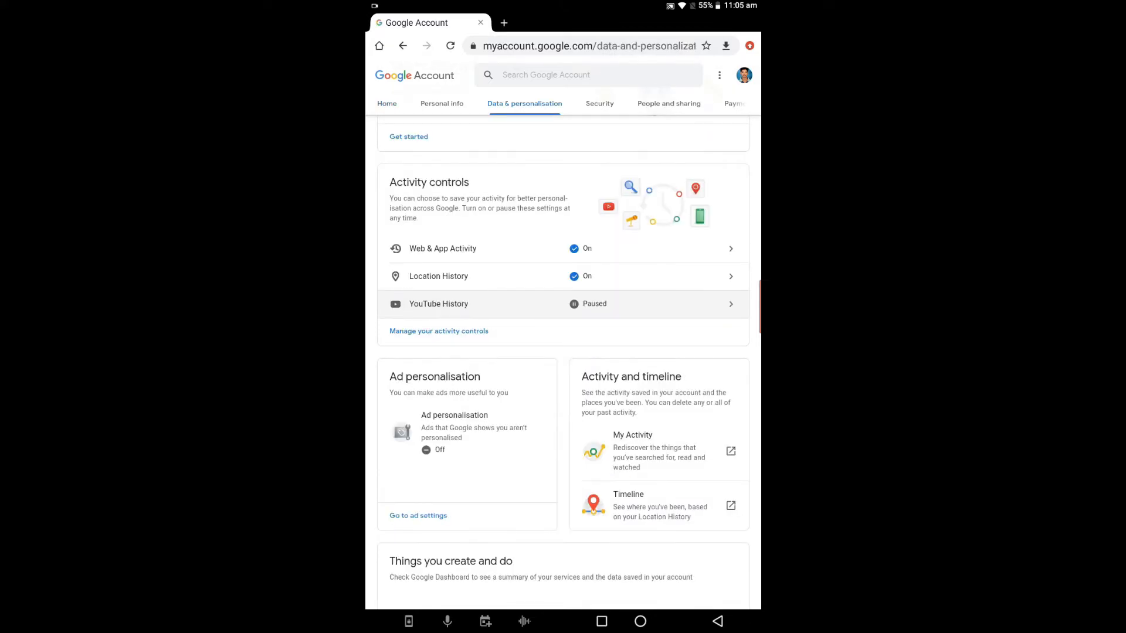
pyautogui.scroll(-3)
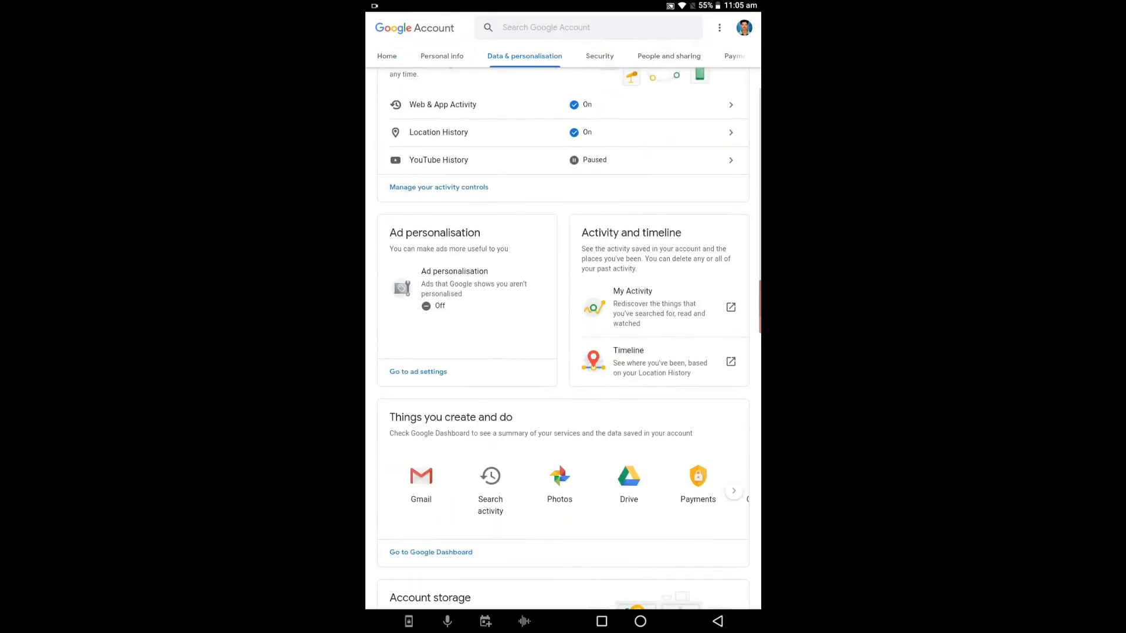
pyautogui.scroll(3)
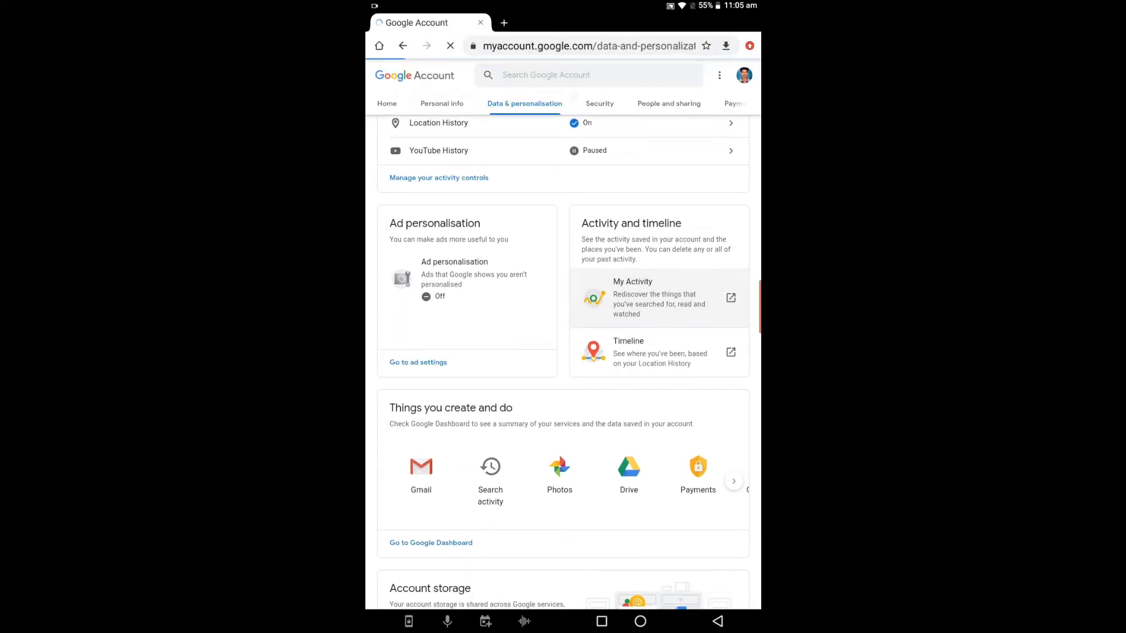
pyautogui.click(657, 297)
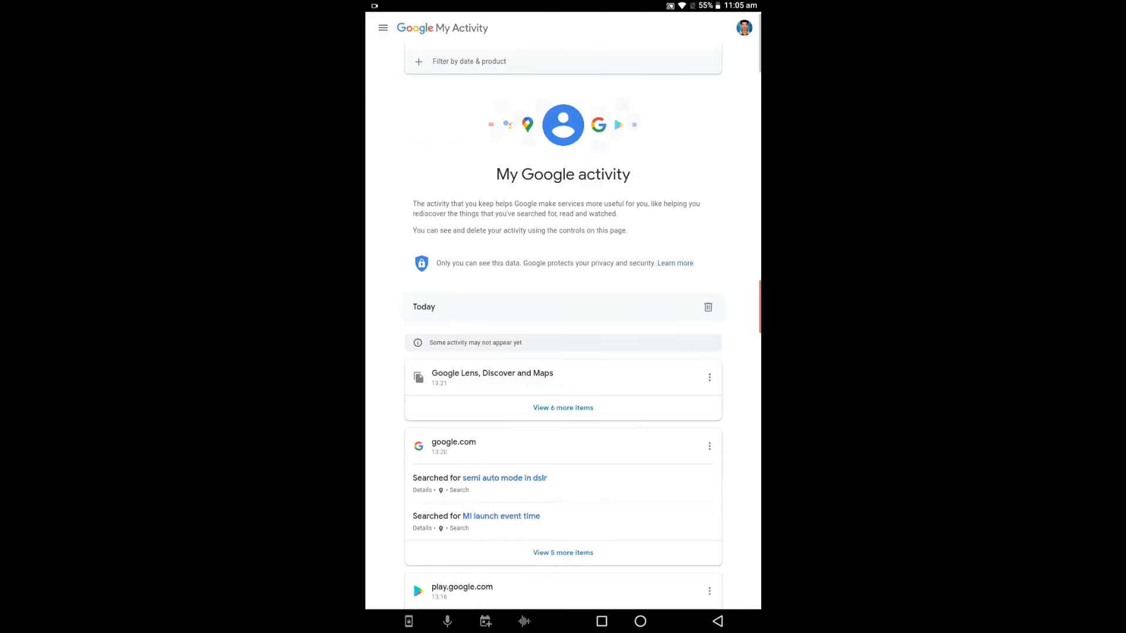
# - Browse the My Activity history back through earlier days' saved searches
pyautogui.scroll(-3)
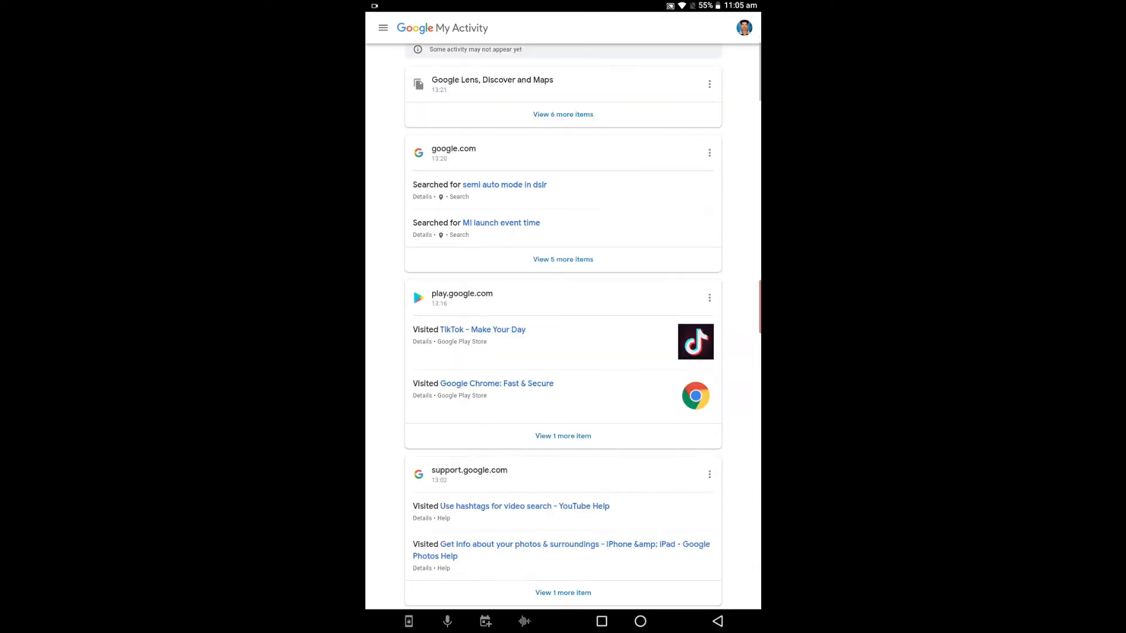
pyautogui.scroll(-3)
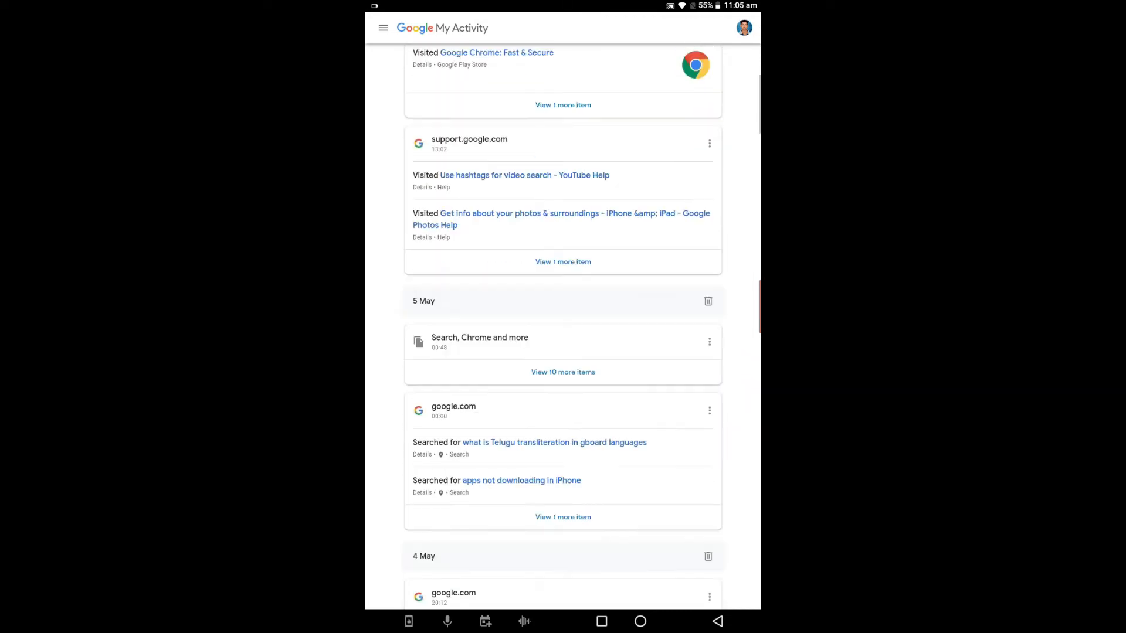
pyautogui.scroll(-3)
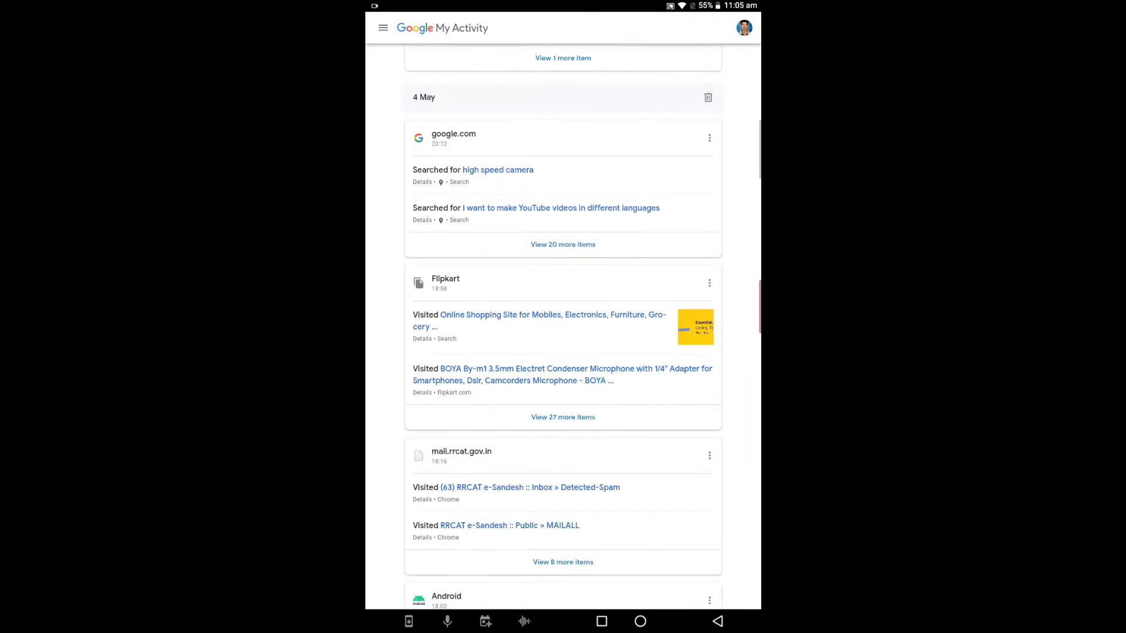
pyautogui.scroll(-3)
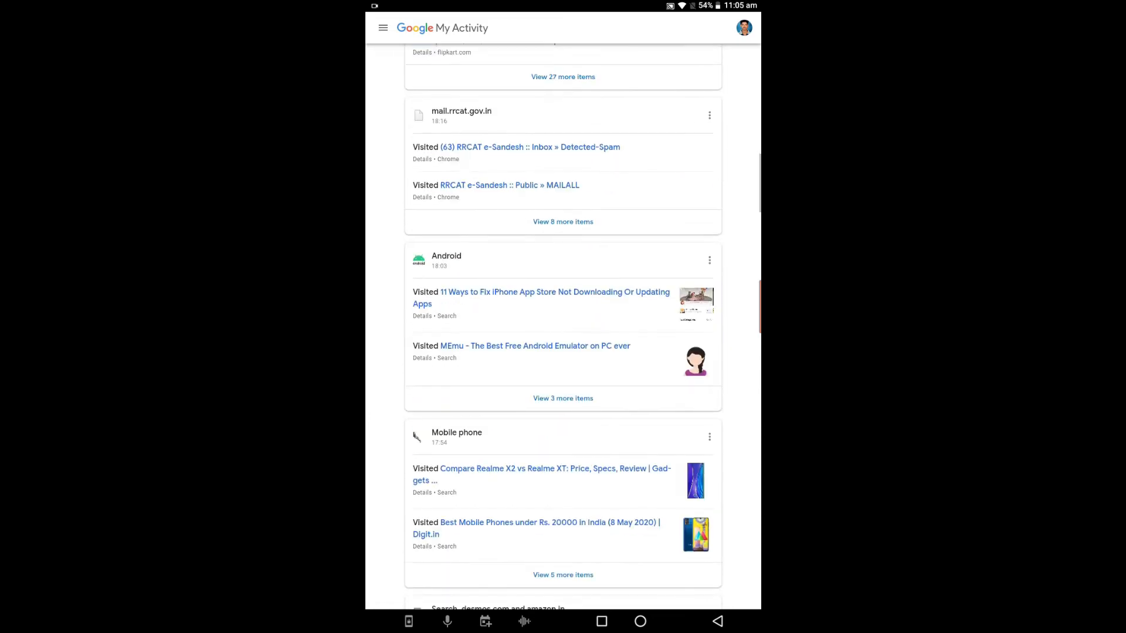
pyautogui.scroll(-3)
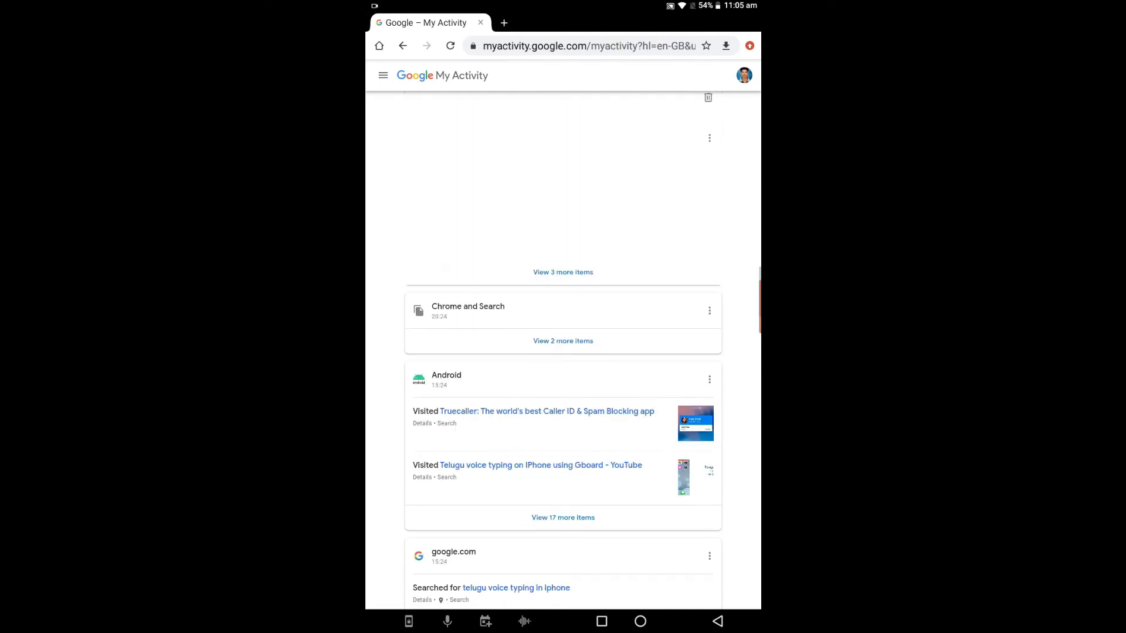
pyautogui.scroll(-3)
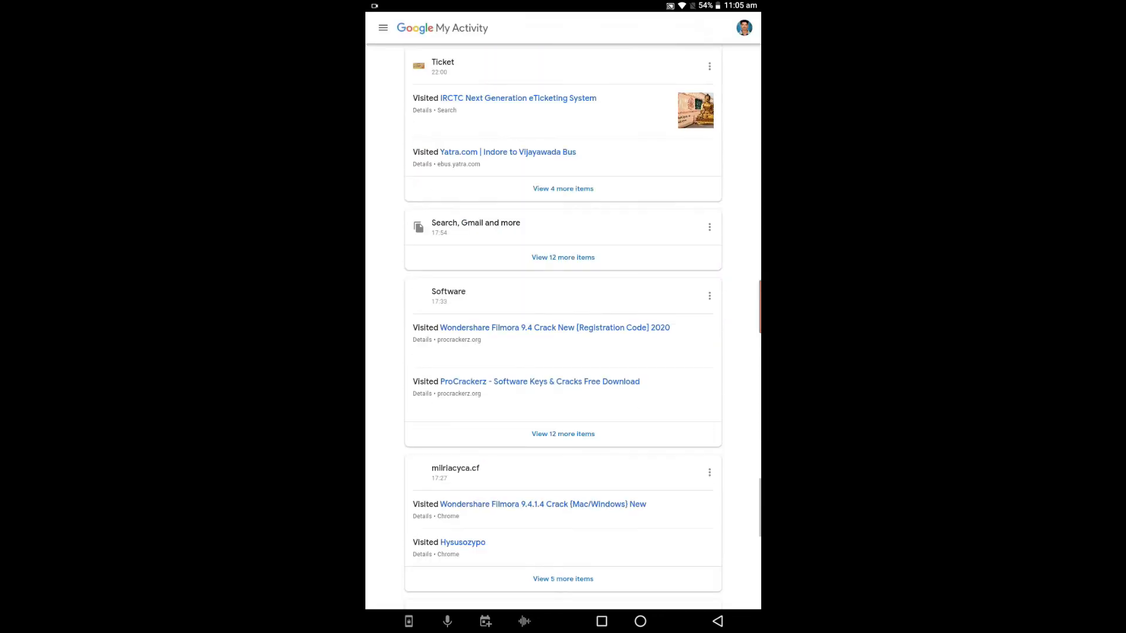
pyautogui.scroll(-3)
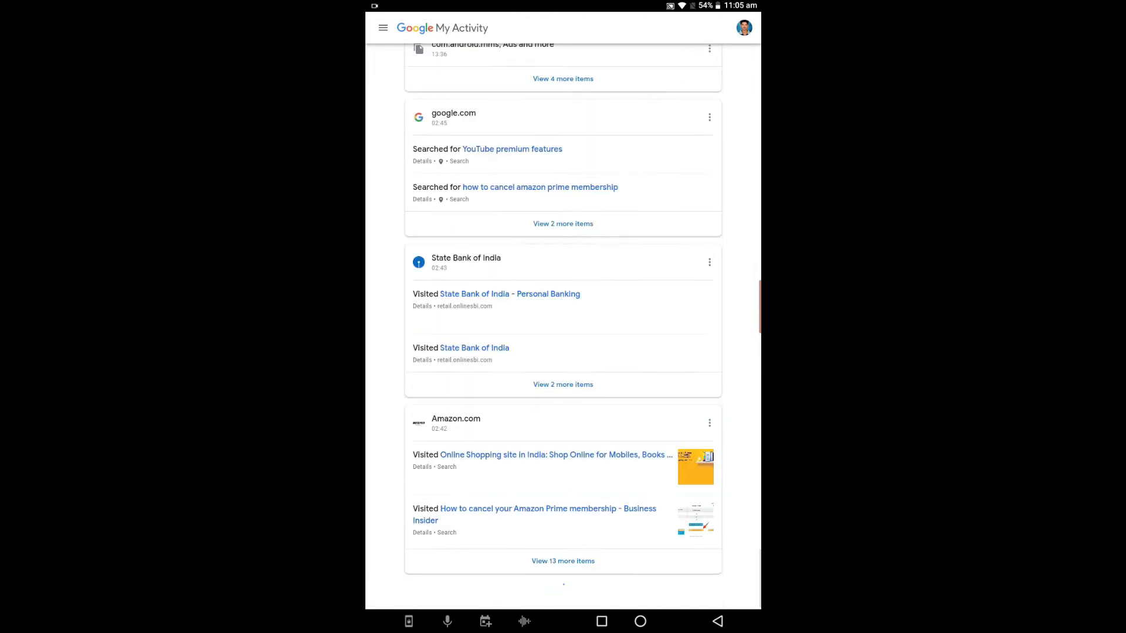
pyautogui.scroll(-3)
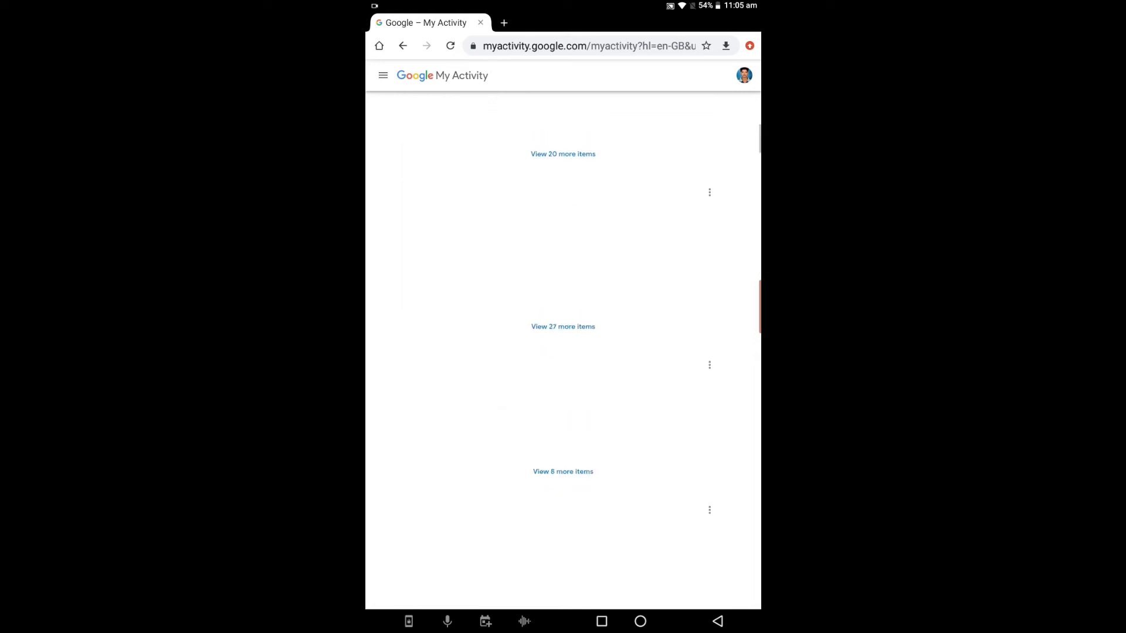
pyautogui.scroll(3)
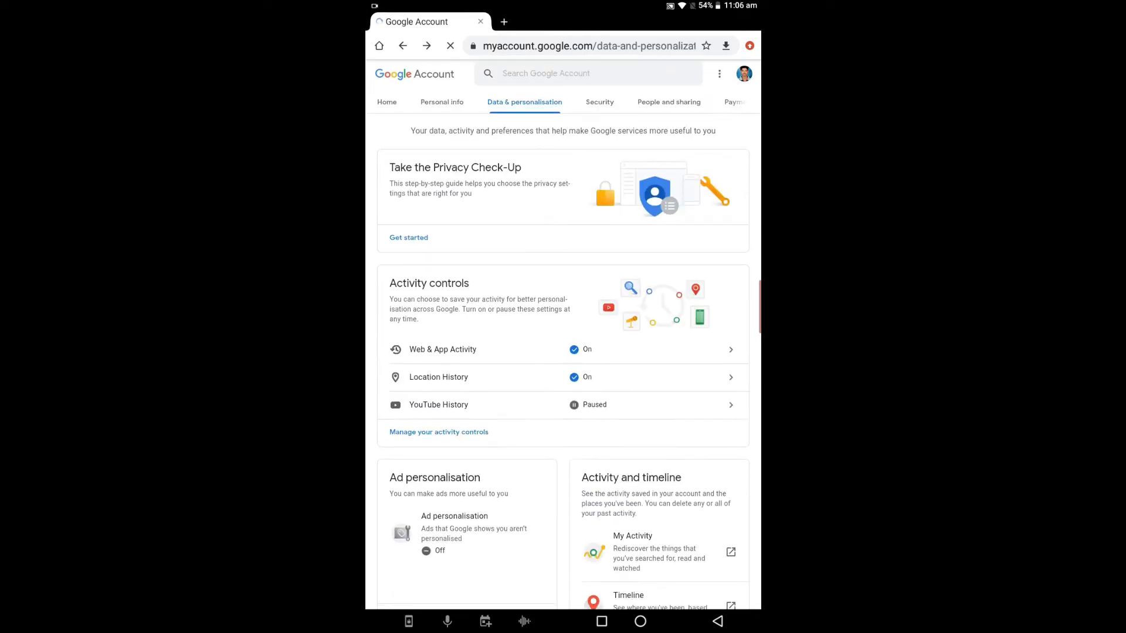
# - Return to the Google Account Home overview
pyautogui.scroll(-3)
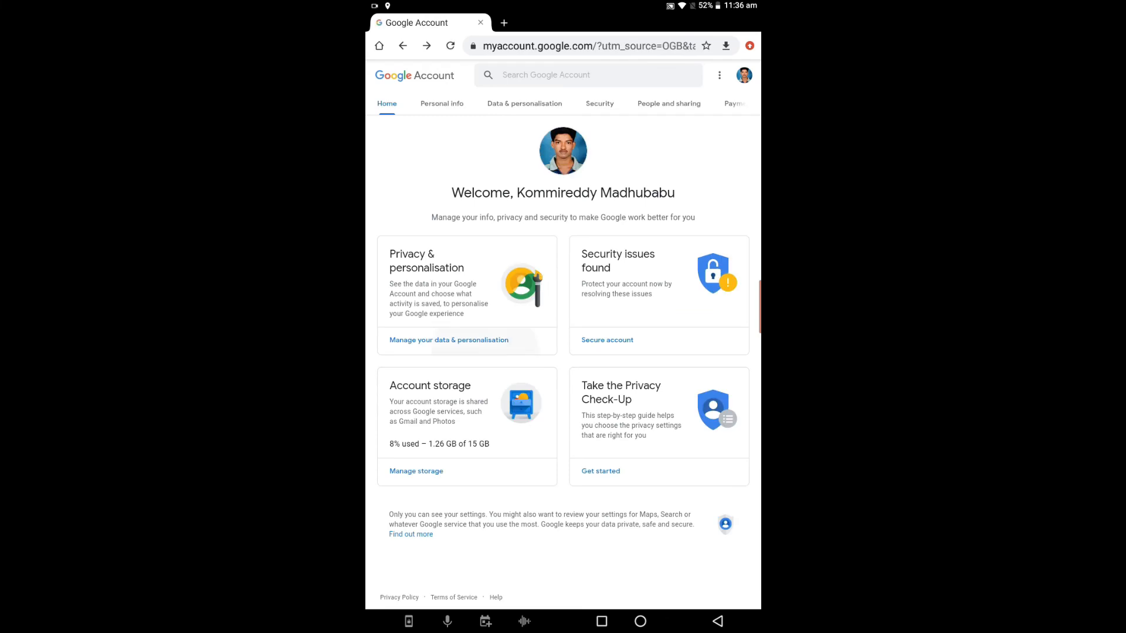
# - Open the Web & App Activity control under Activity controls in Data & personalisation
pyautogui.click(448, 341)
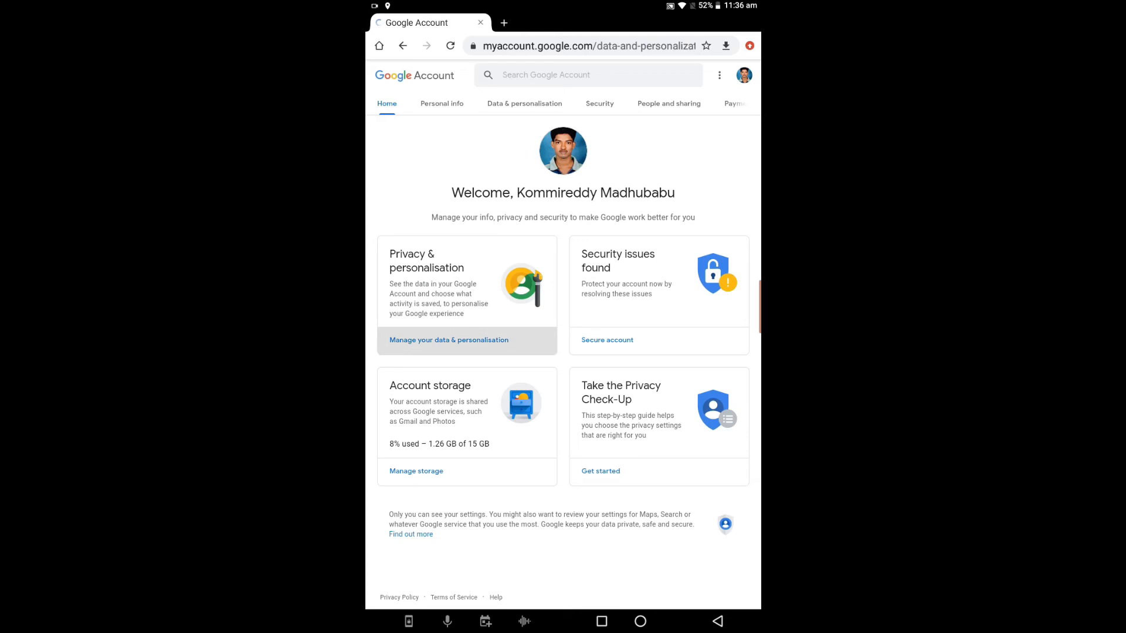
pyautogui.click(524, 103)
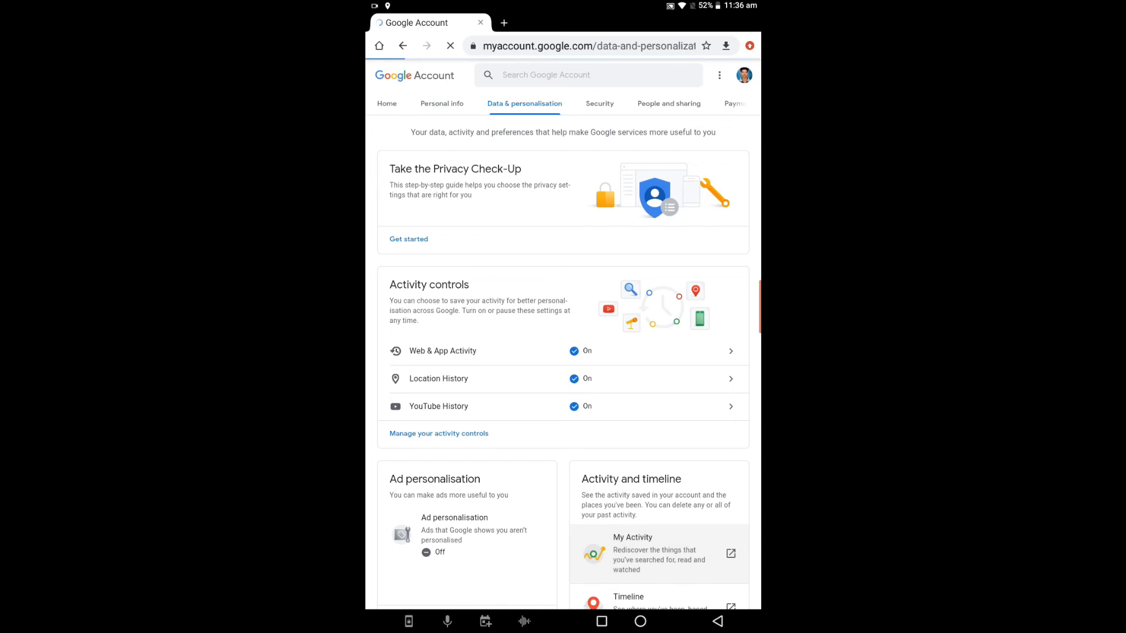
pyautogui.click(658, 552)
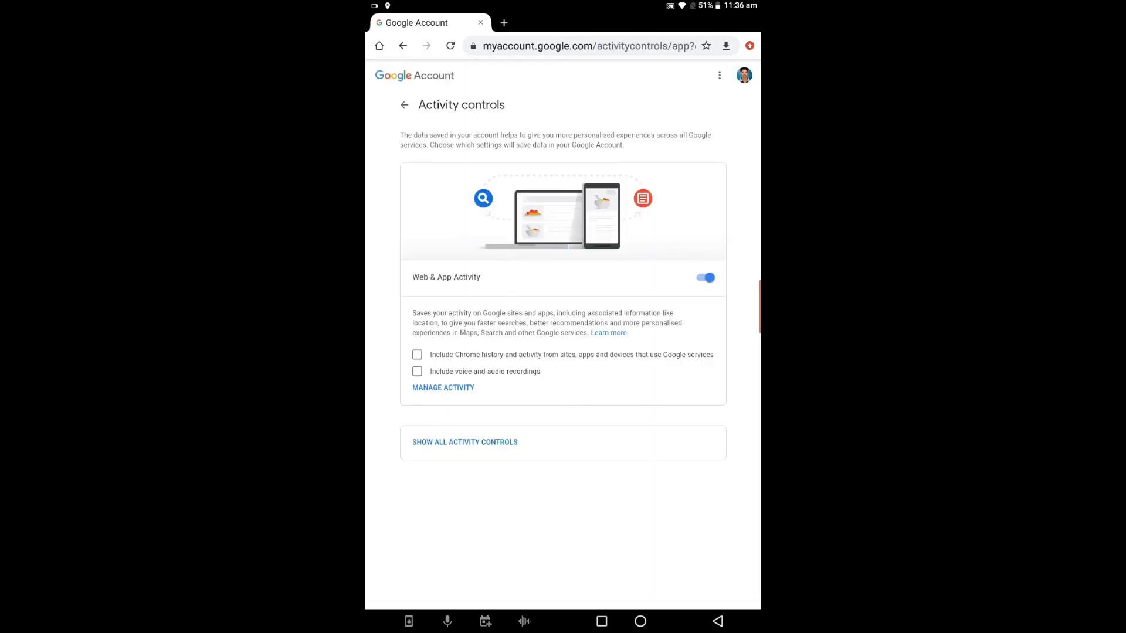
# - Turn off Web & App Activity and confirm the pause
pyautogui.click(705, 278)
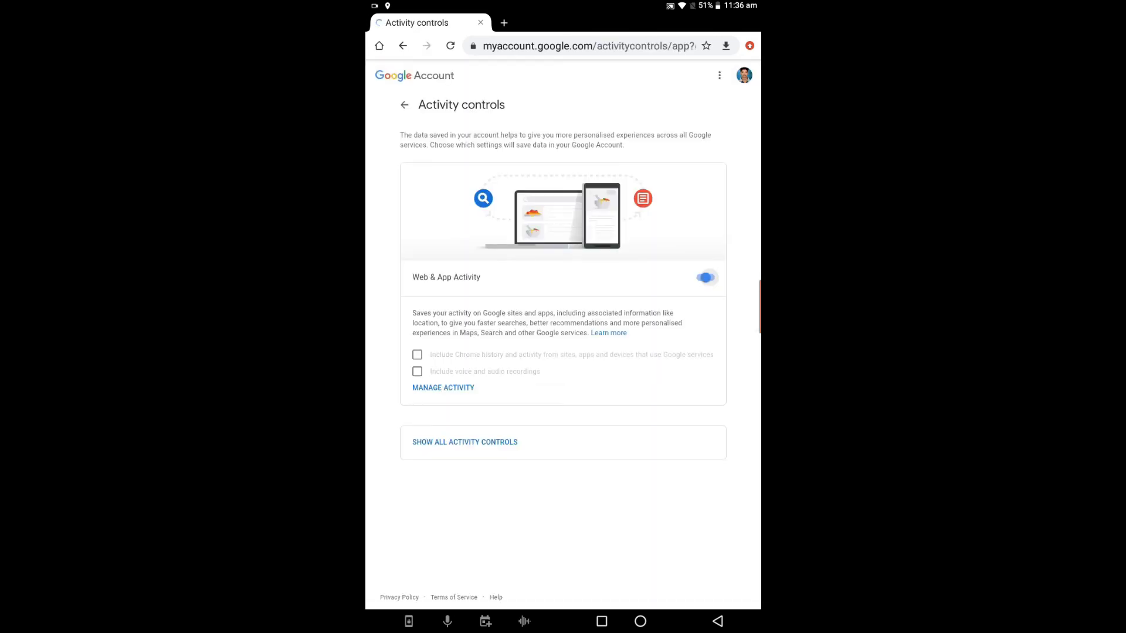
pyautogui.click(705, 277)
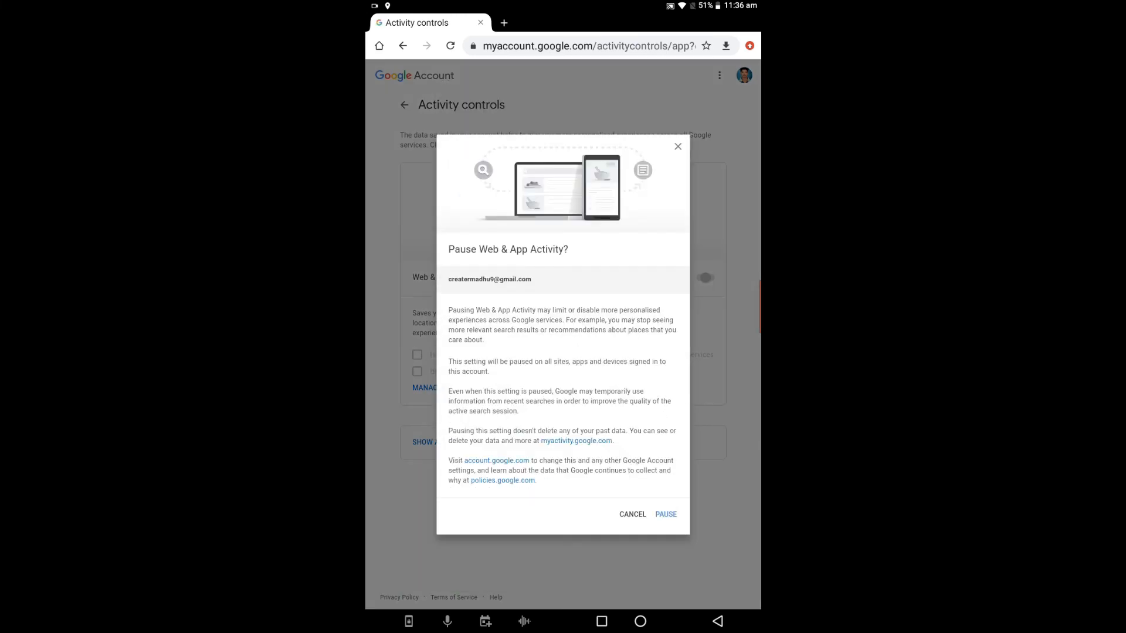
pyautogui.click(632, 514)
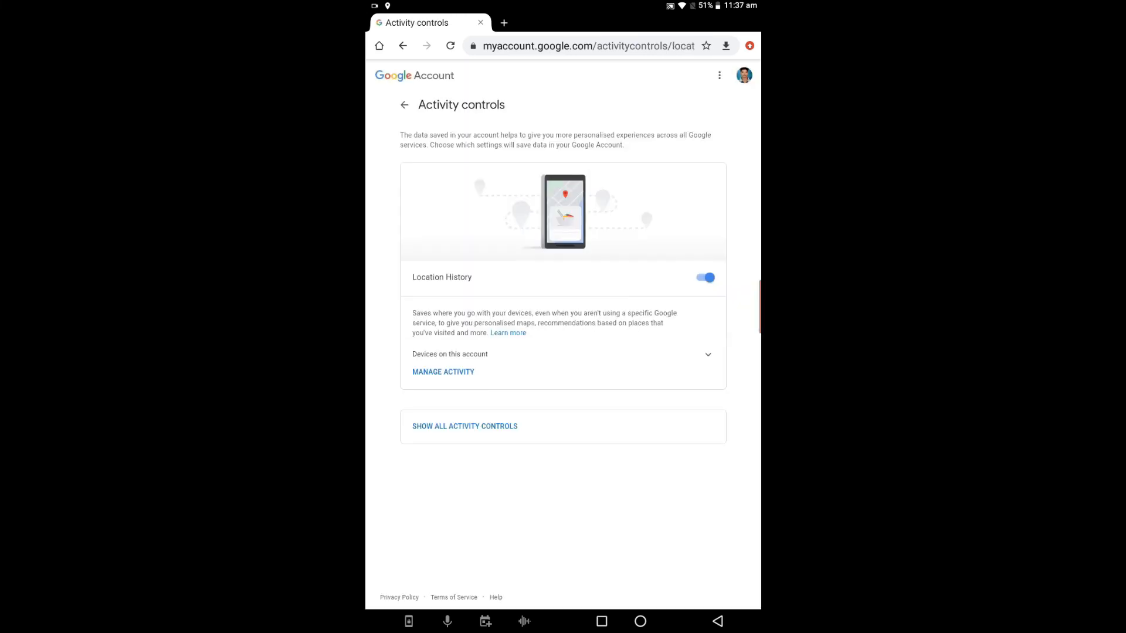
# - Turn off Location History and confirm the pause
pyautogui.click(705, 278)
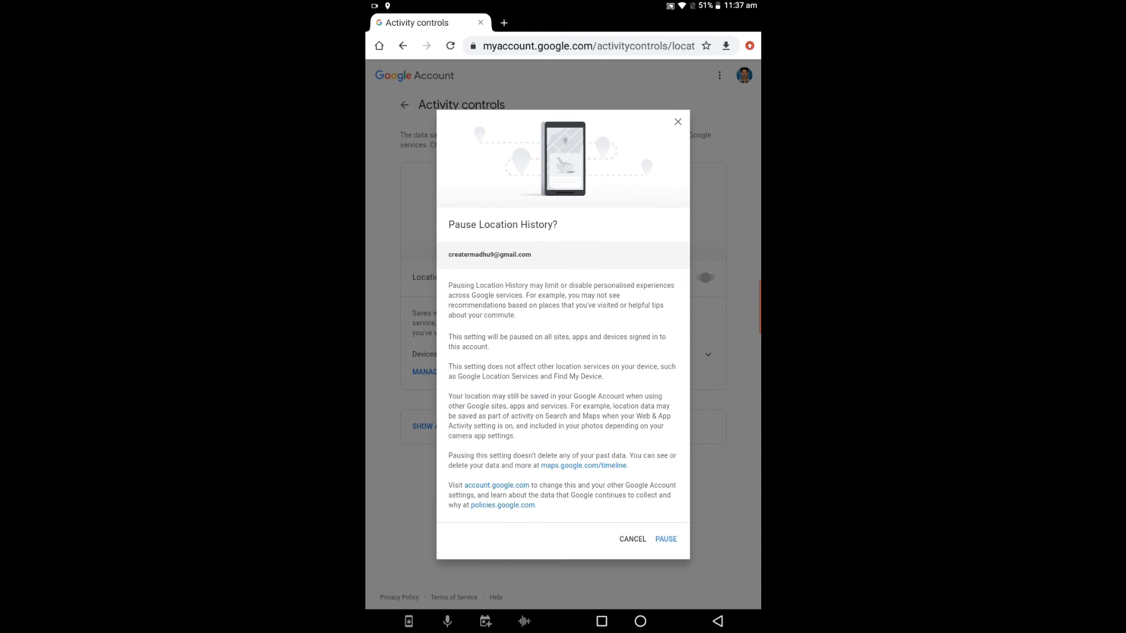
pyautogui.click(664, 540)
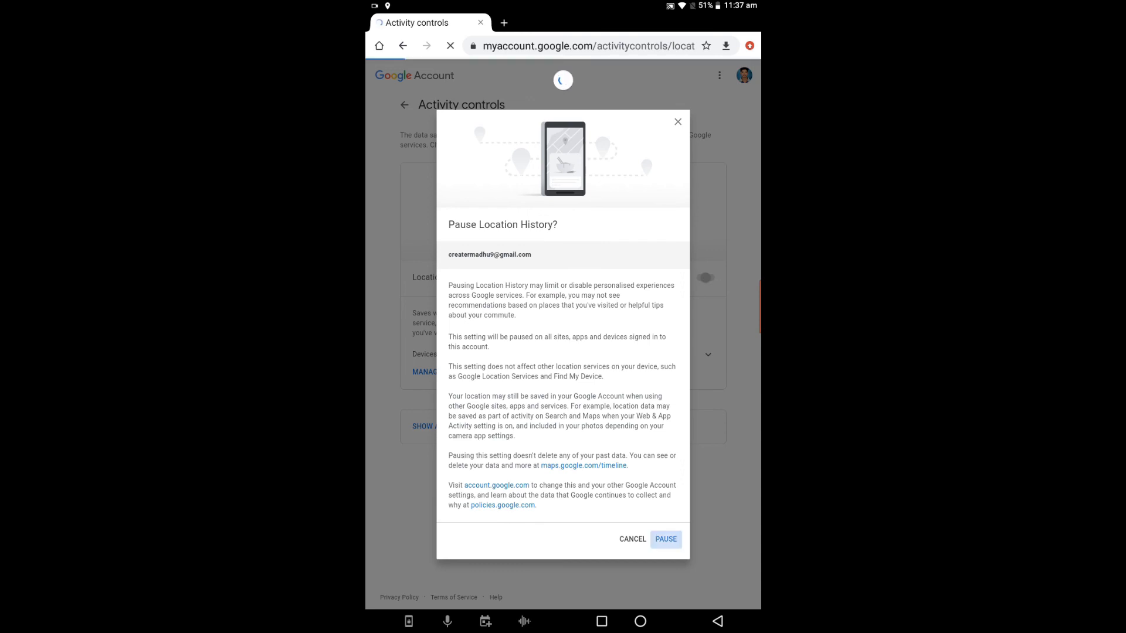